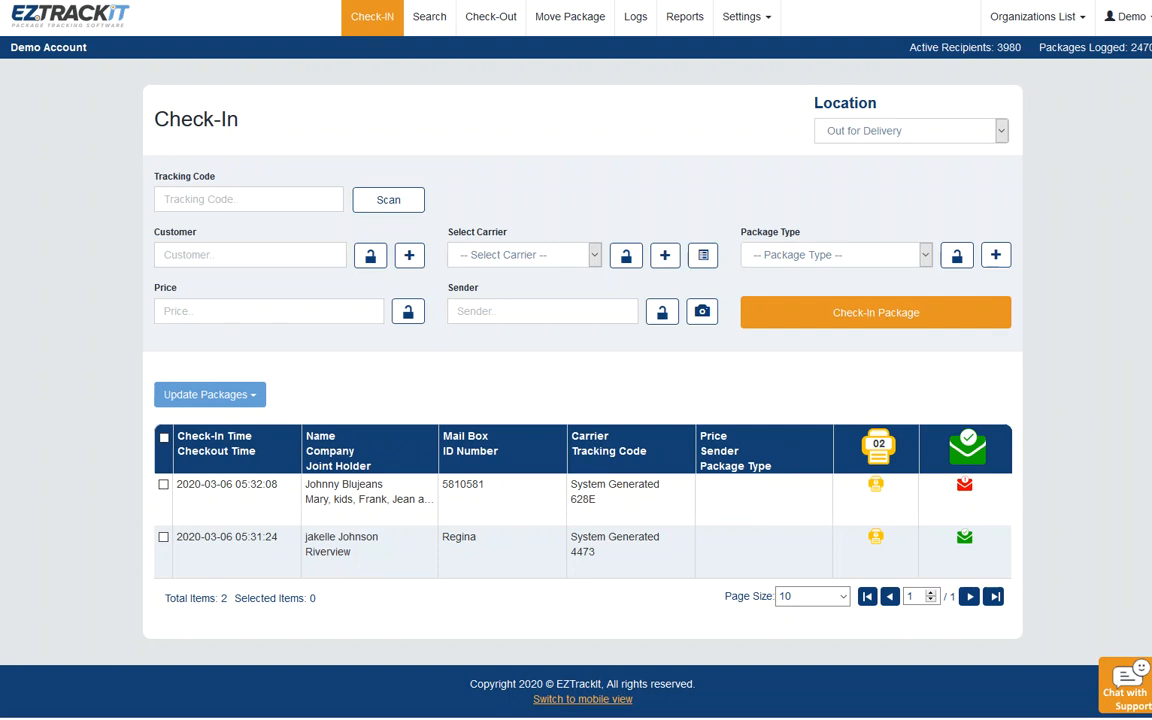
Step: From the Check-Out page's recent history, show the details of checked-out package E87E
left_click(484, 16)
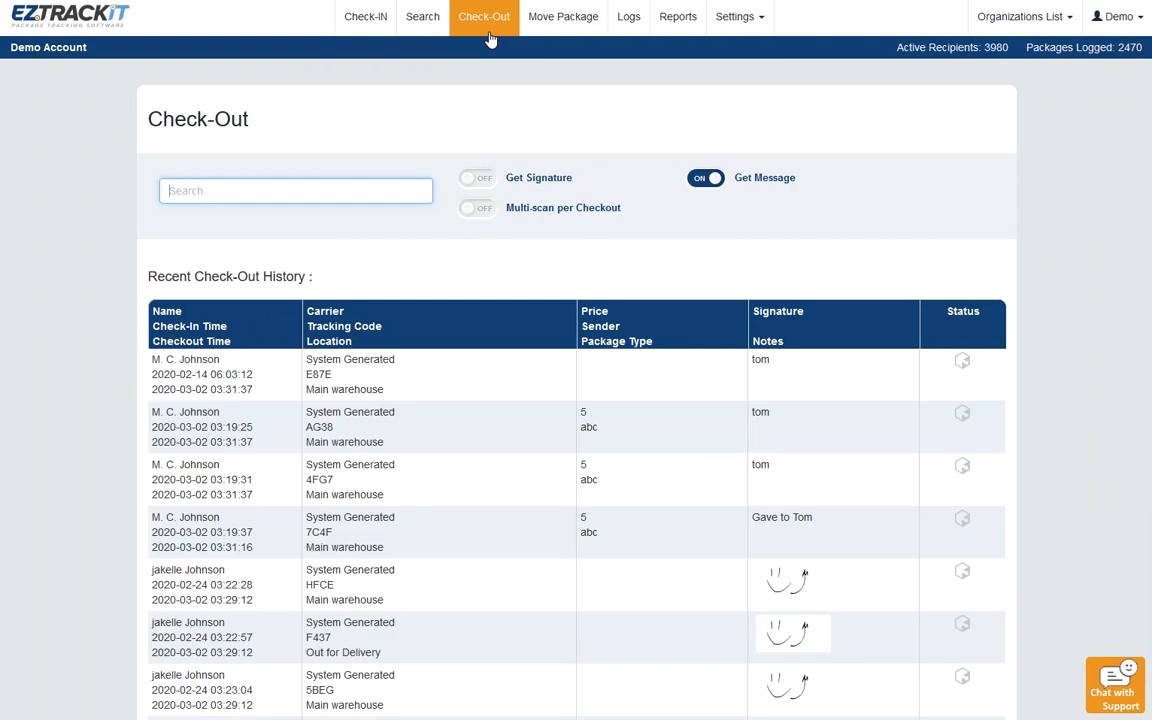
mouse_move(464, 300)
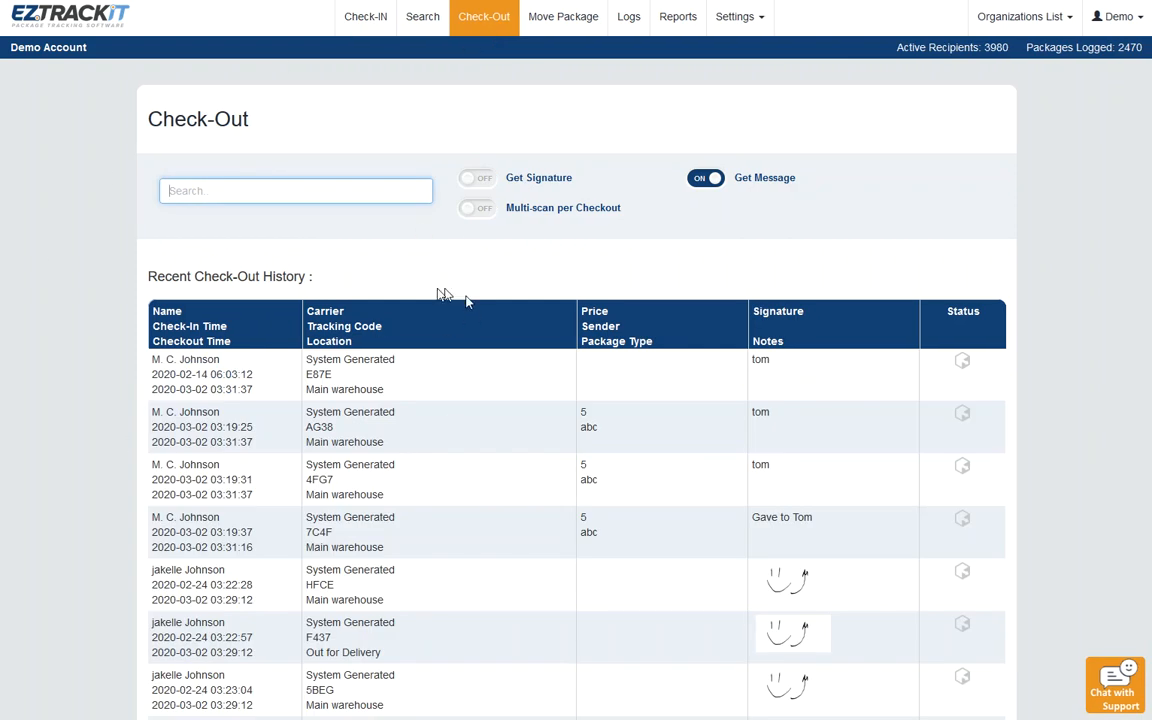
mouse_move(472, 298)
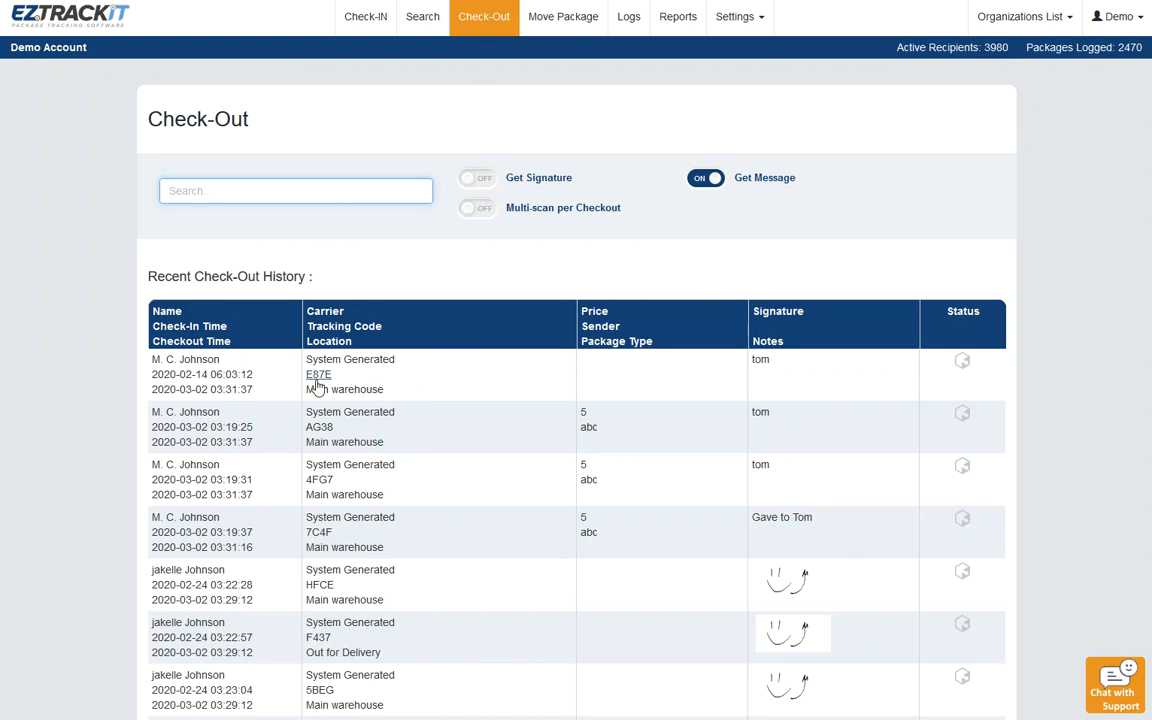
left_click(318, 374)
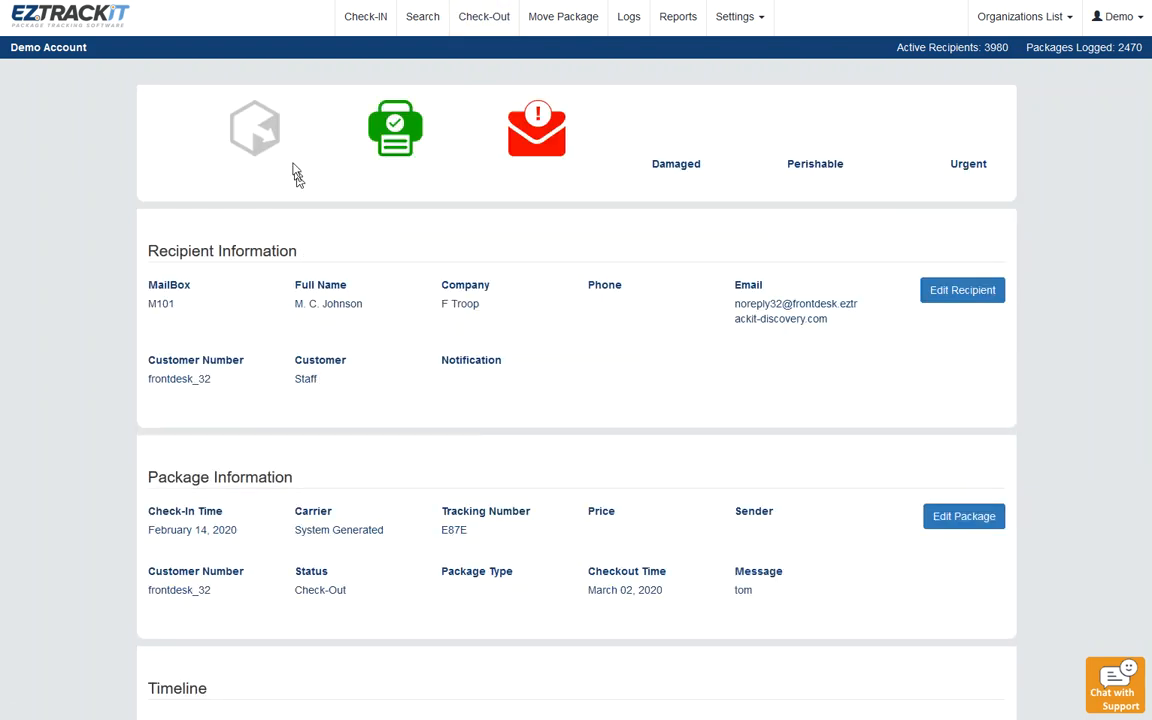
mouse_move(368, 144)
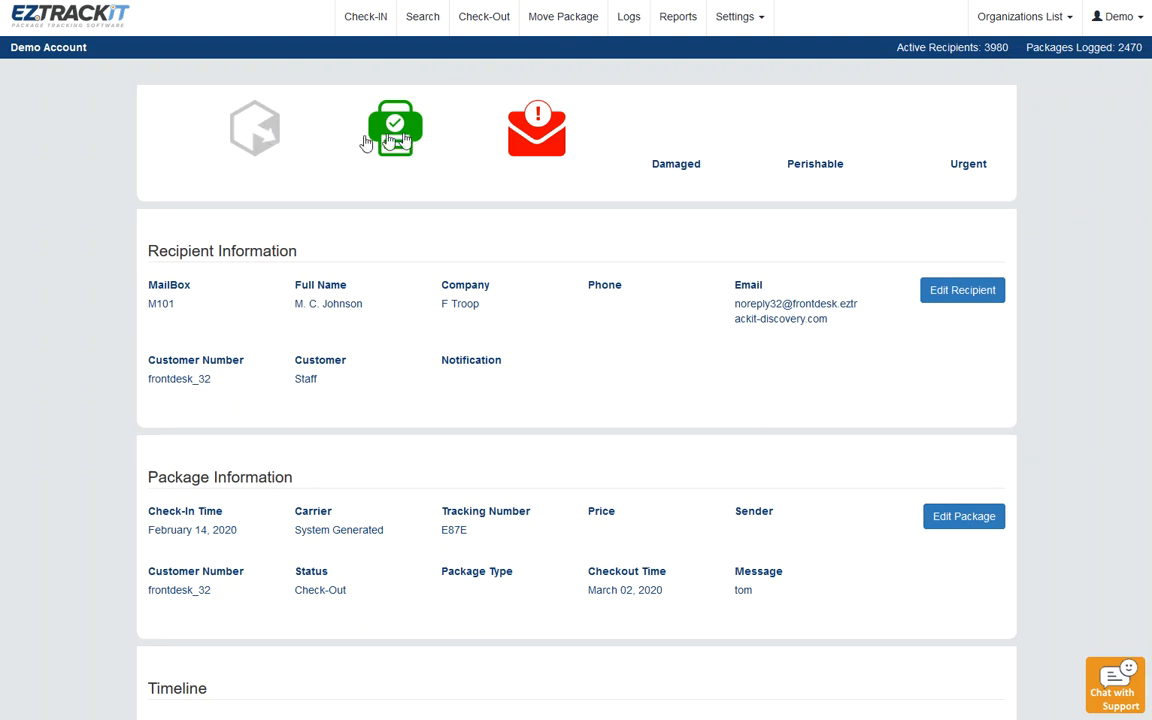
mouse_move(240, 140)
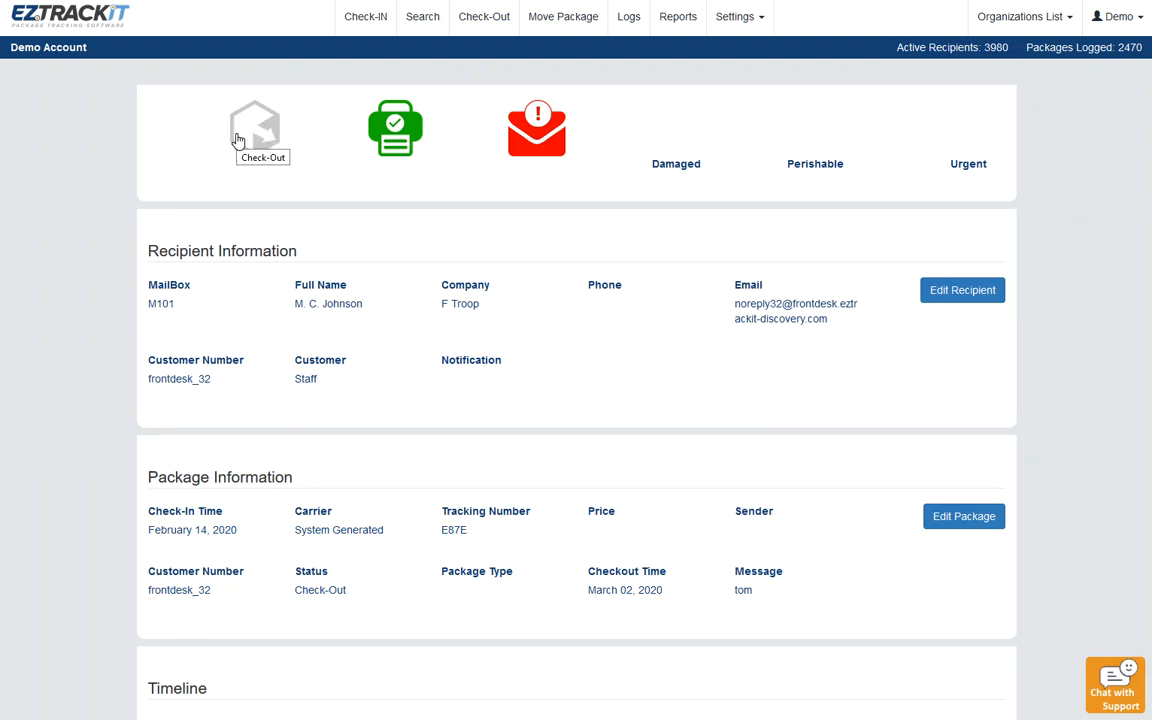
mouse_move(396, 128)
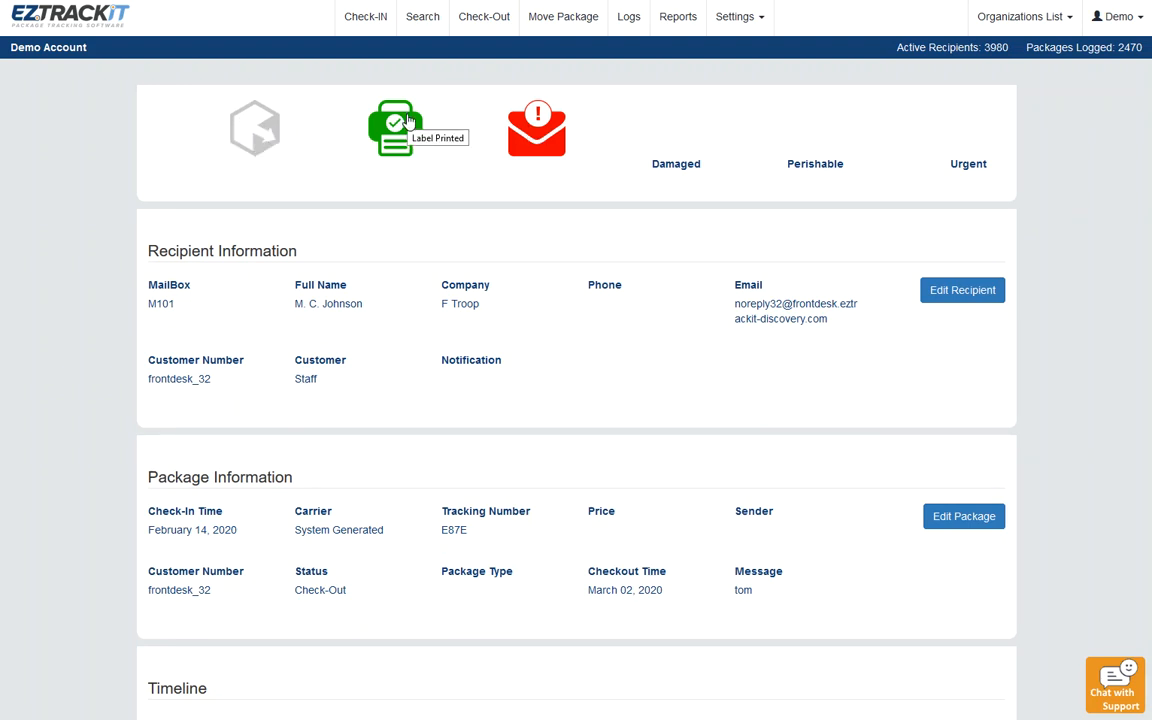
mouse_move(536, 128)
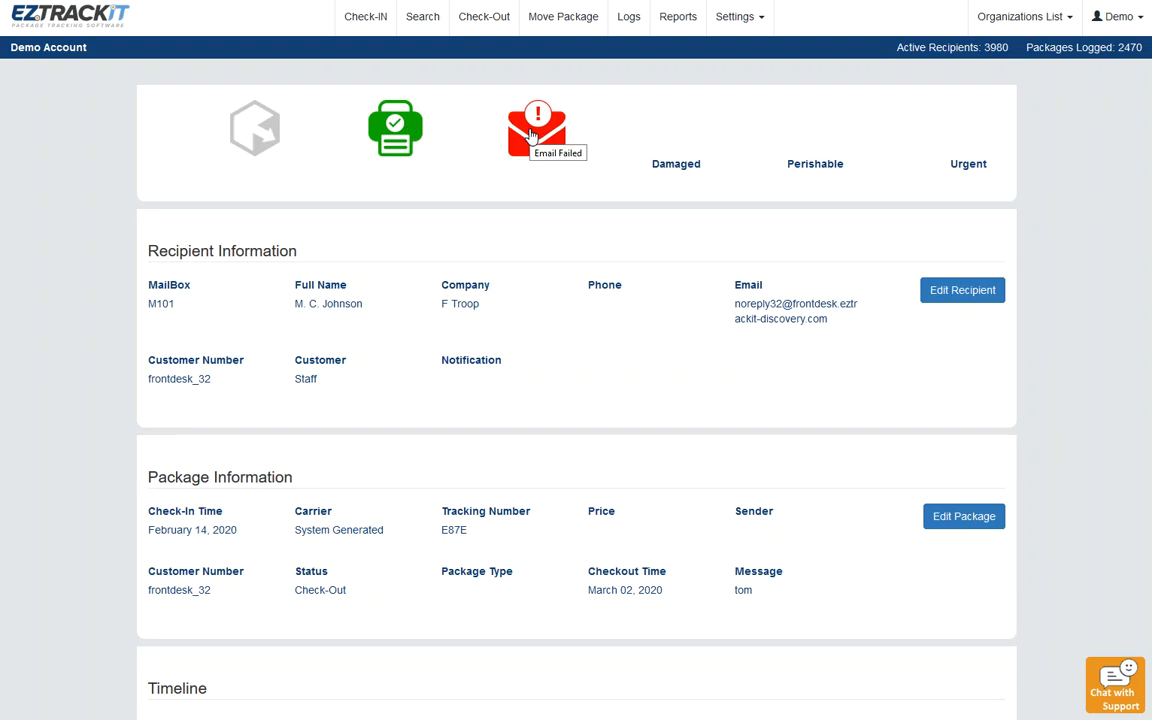
mouse_move(256, 128)
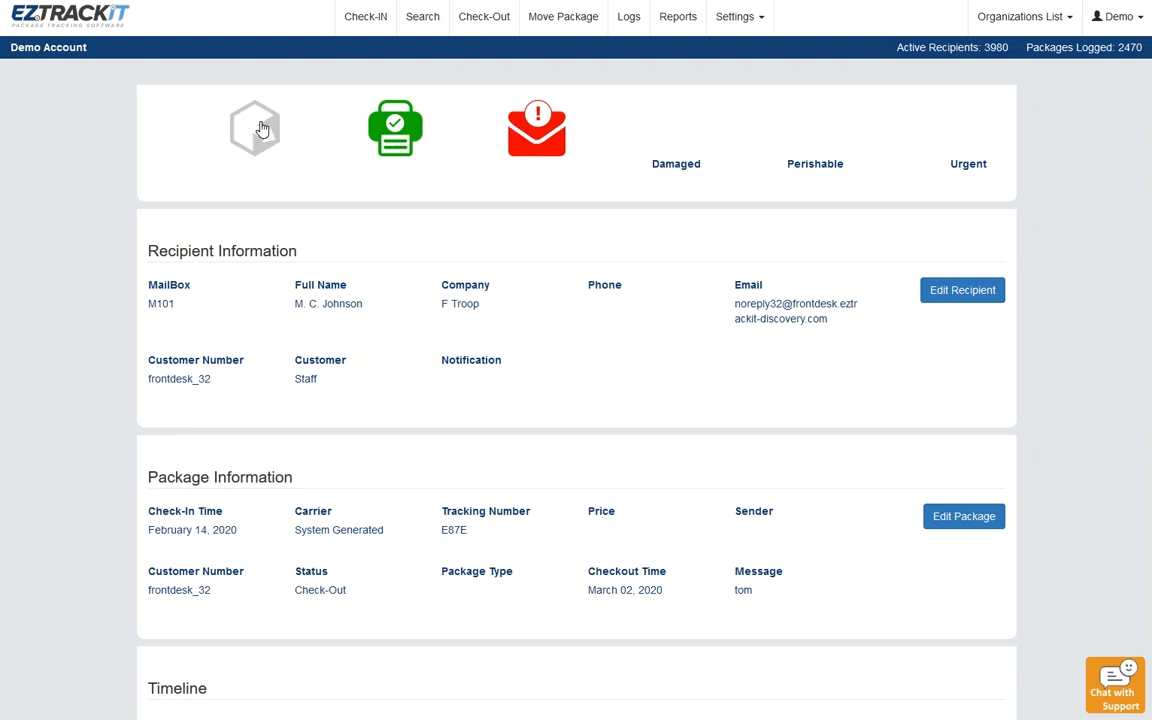
Step: Undo package E87E's check-out and confirm, returning its status to Check-In
left_click(254, 128)
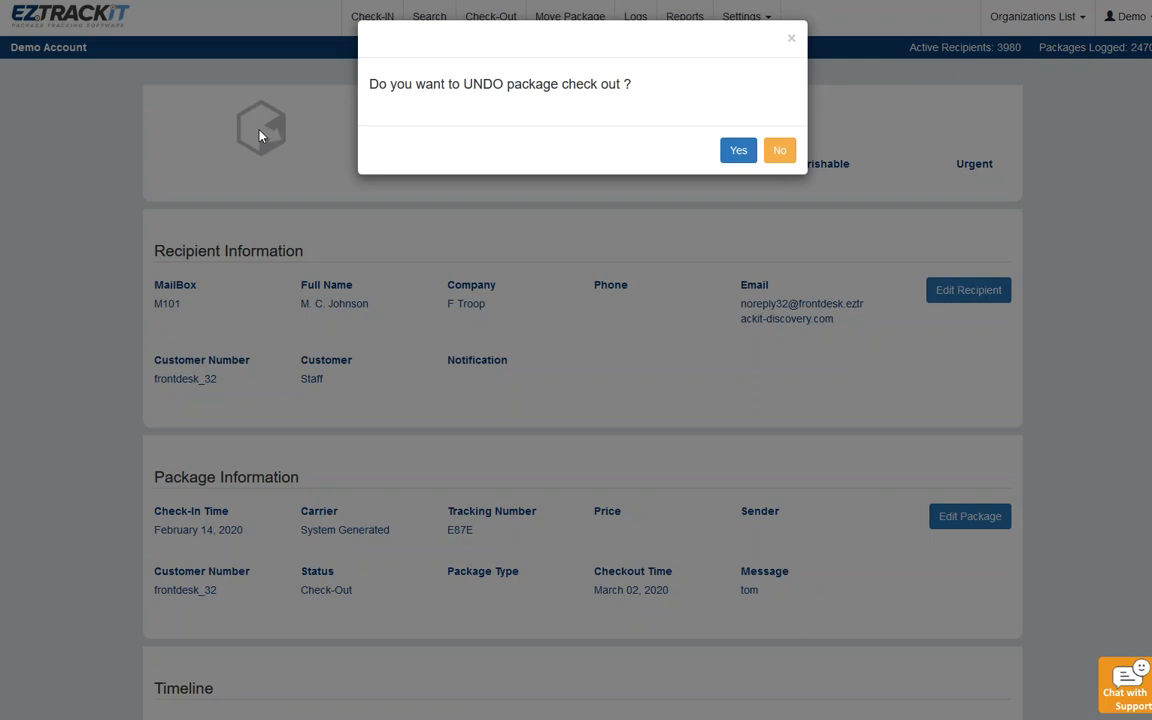
mouse_move(738, 148)
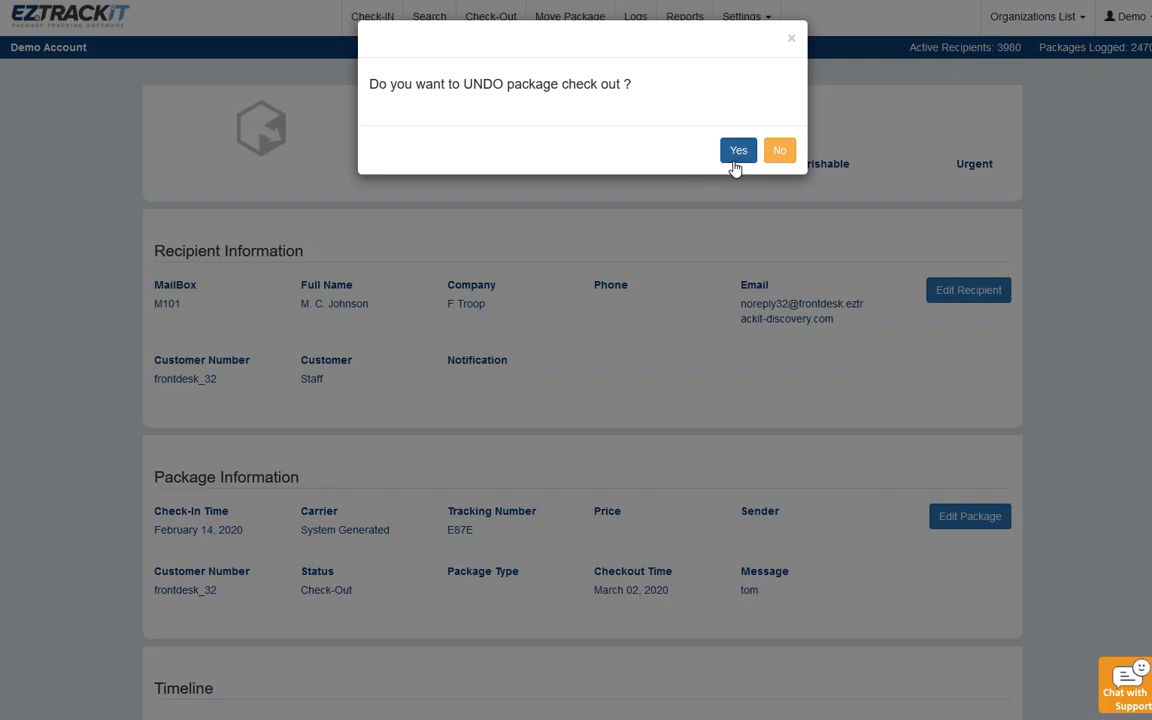
left_click(738, 150)
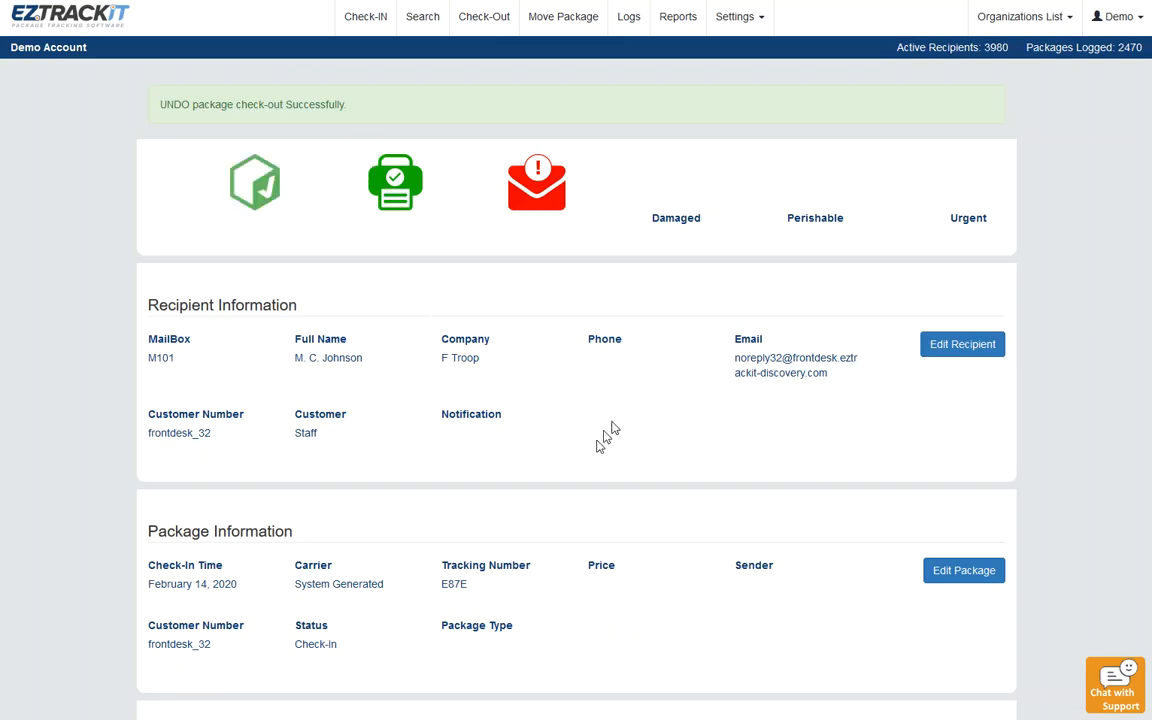
scroll("down", 3)
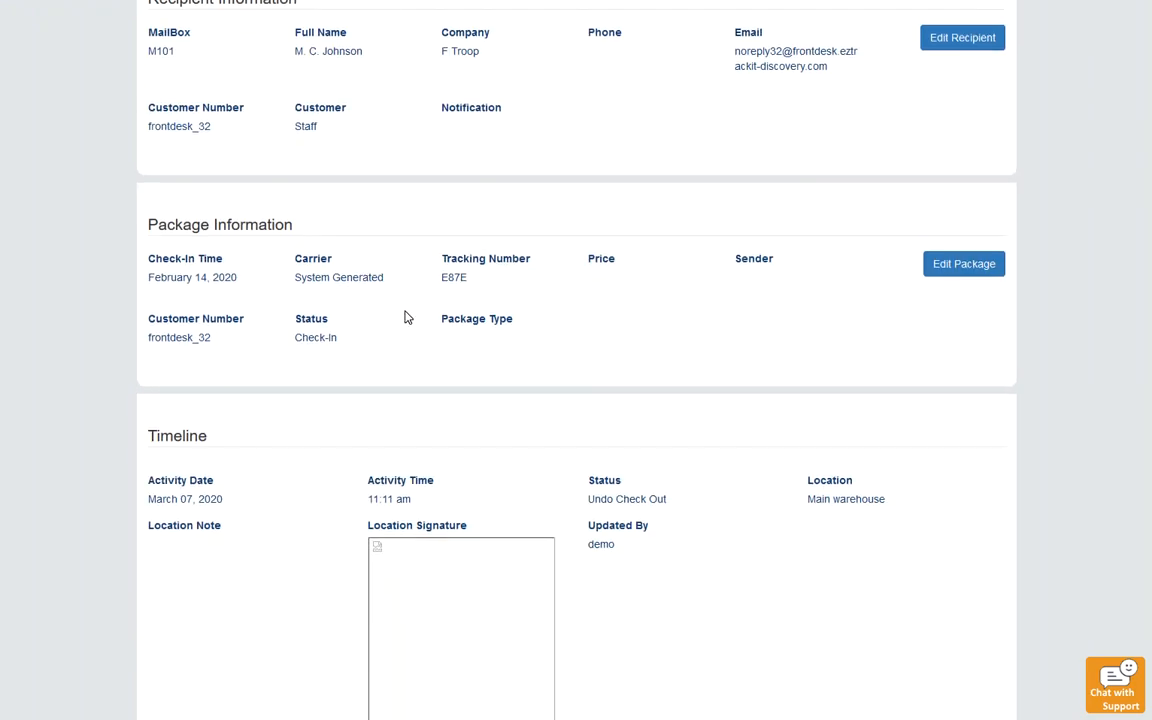
scroll("up", 3)
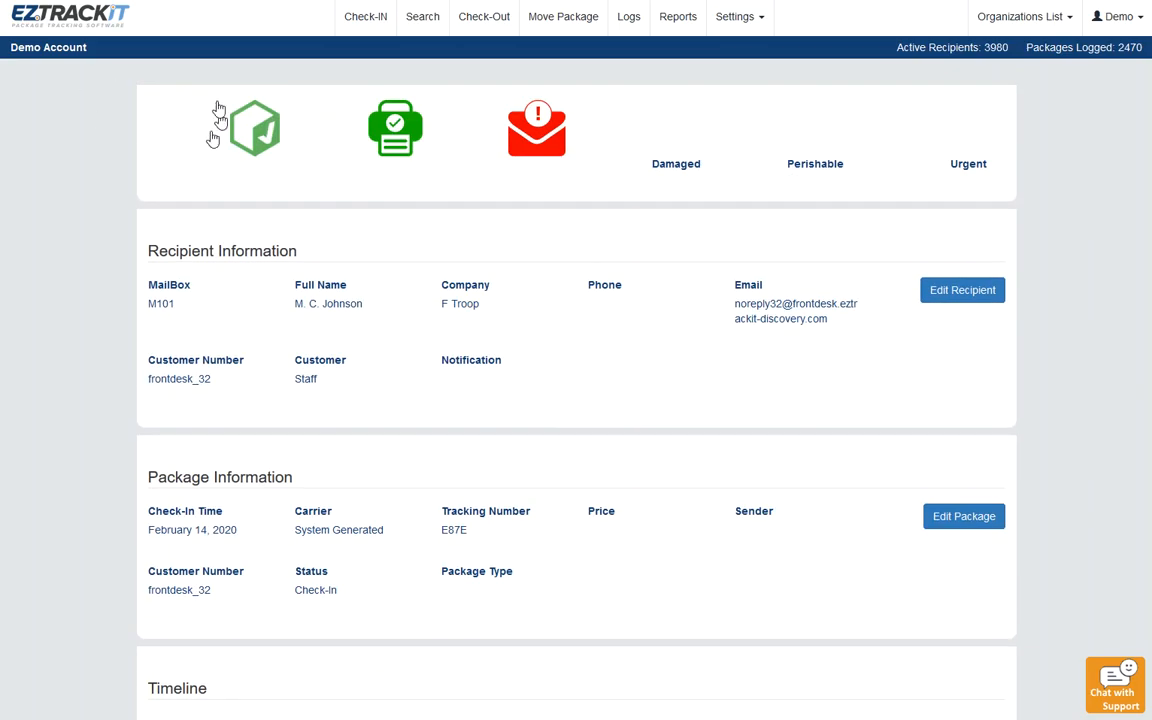
mouse_move(256, 254)
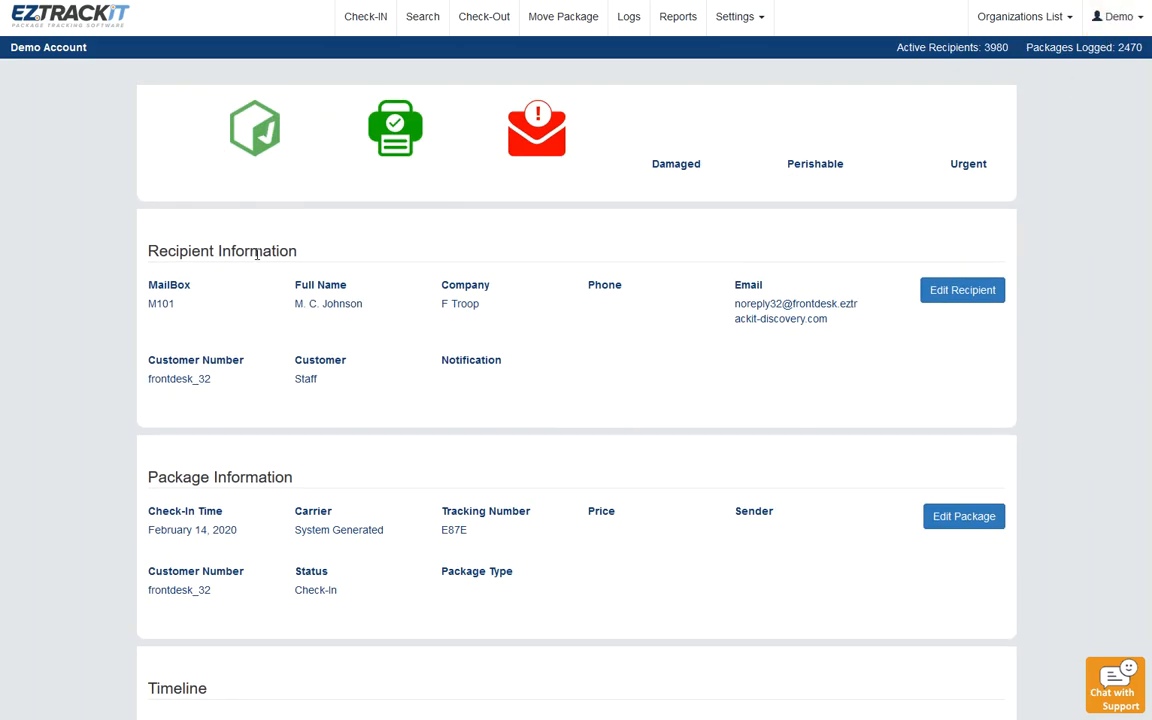